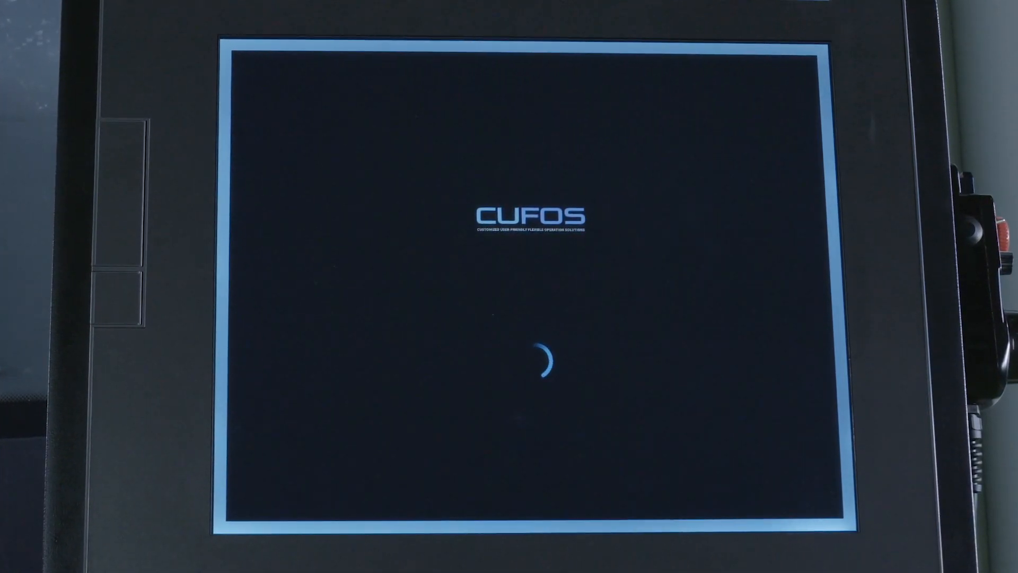
Step: Log in to CUFOS as SUPERVISOR to reach the app launcher grid
click(533, 429)
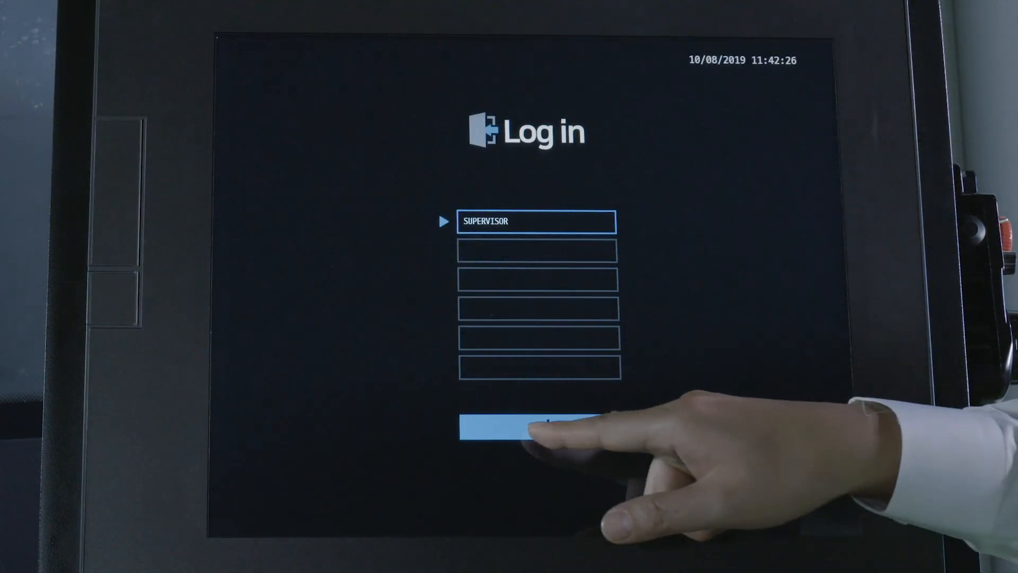
click(525, 430)
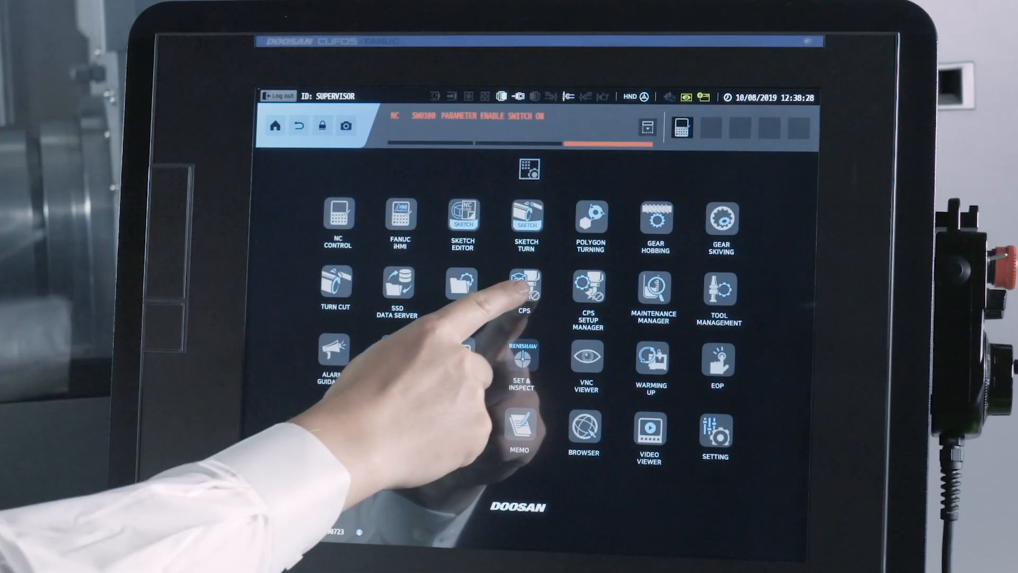
click(523, 286)
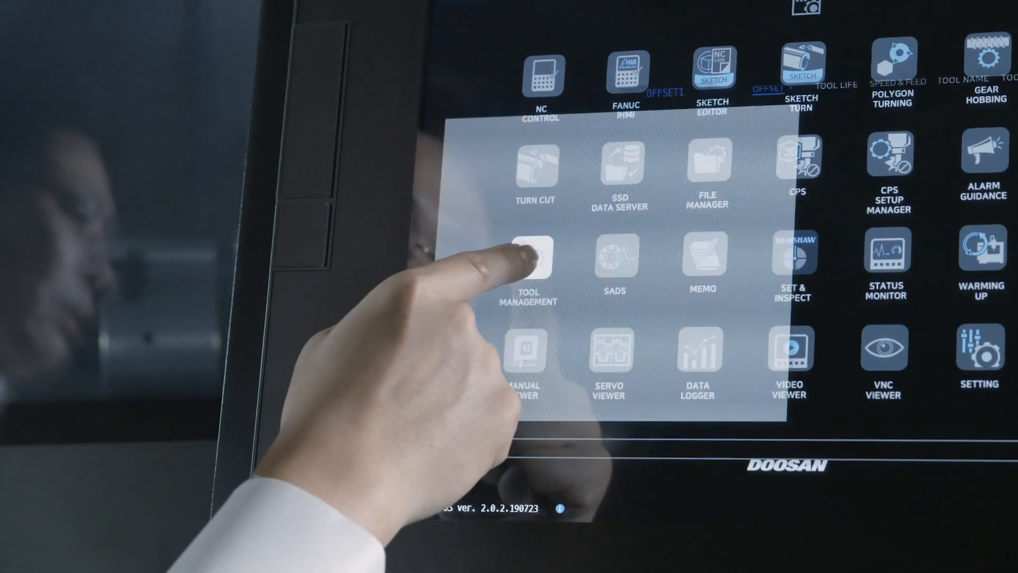
click(529, 259)
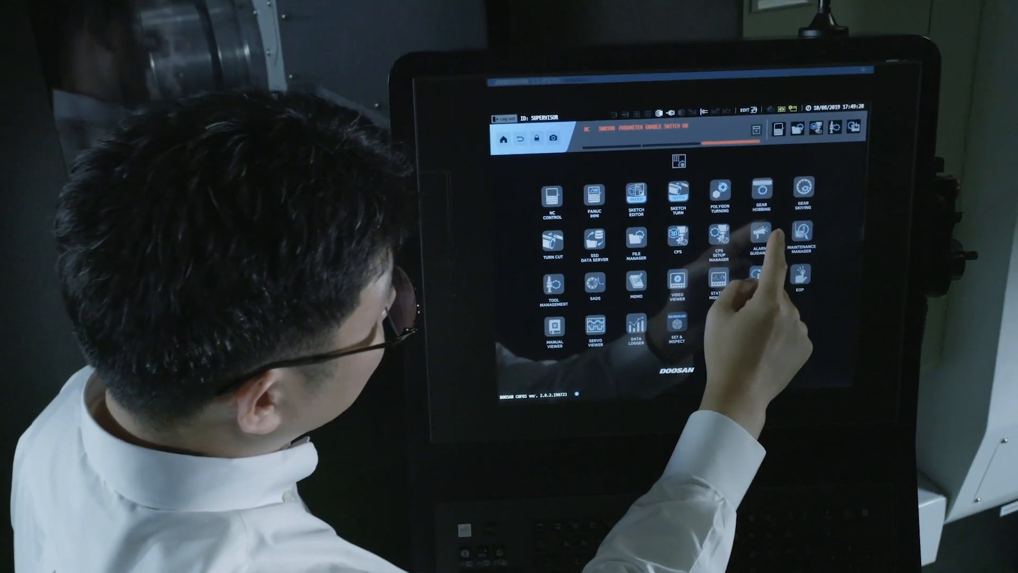
click(765, 236)
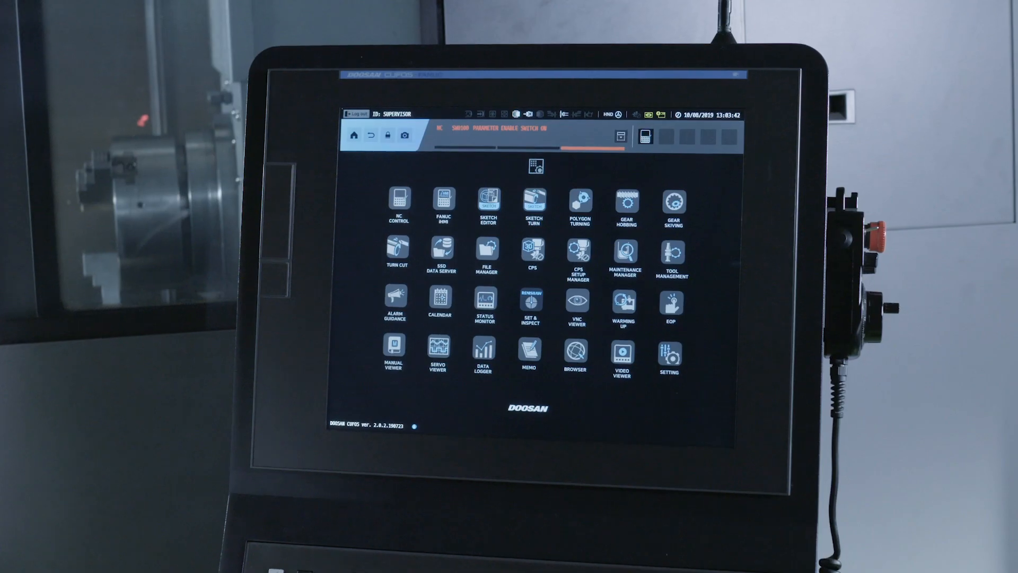
click(442, 253)
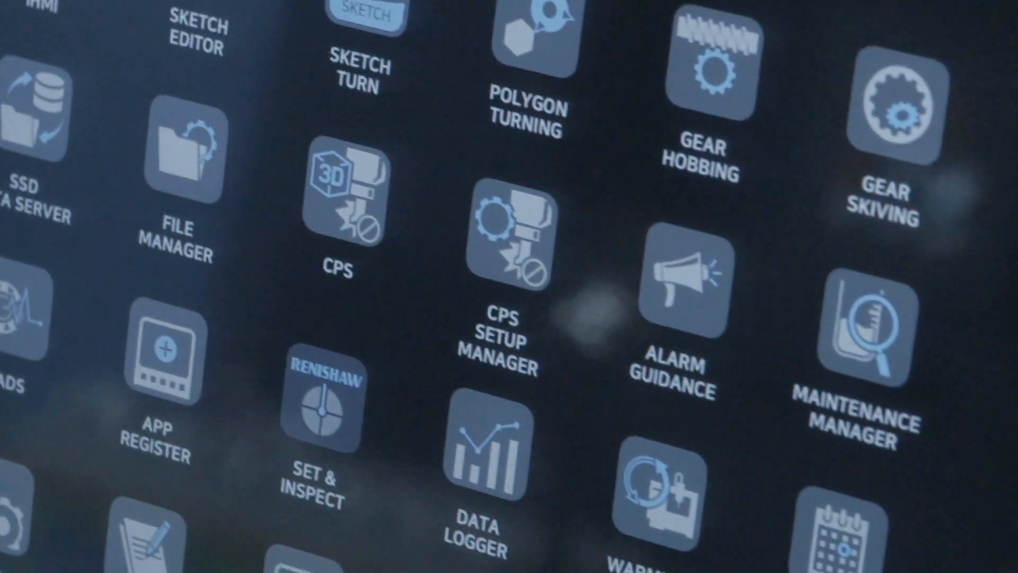
Step: Show the Maintenance Manager checklist, then view Tool 2's end mill properties in CPS Setup Manager
scroll(down, 3)
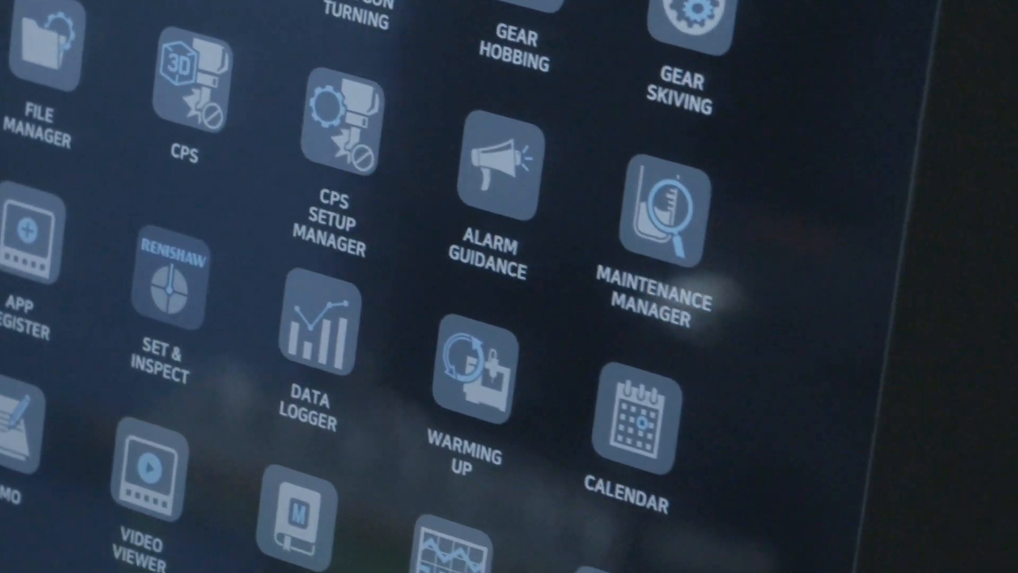
click(655, 215)
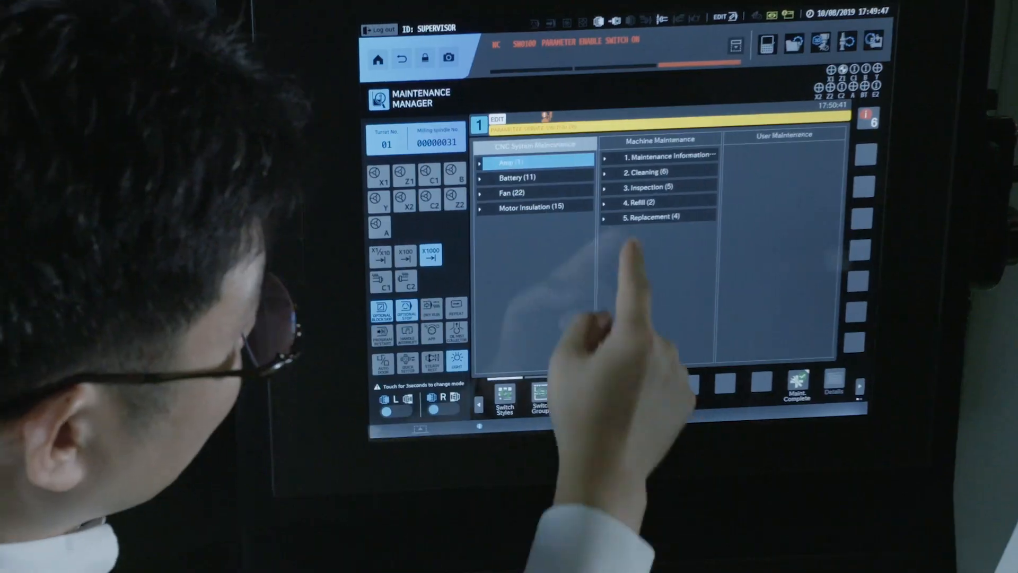
click(655, 217)
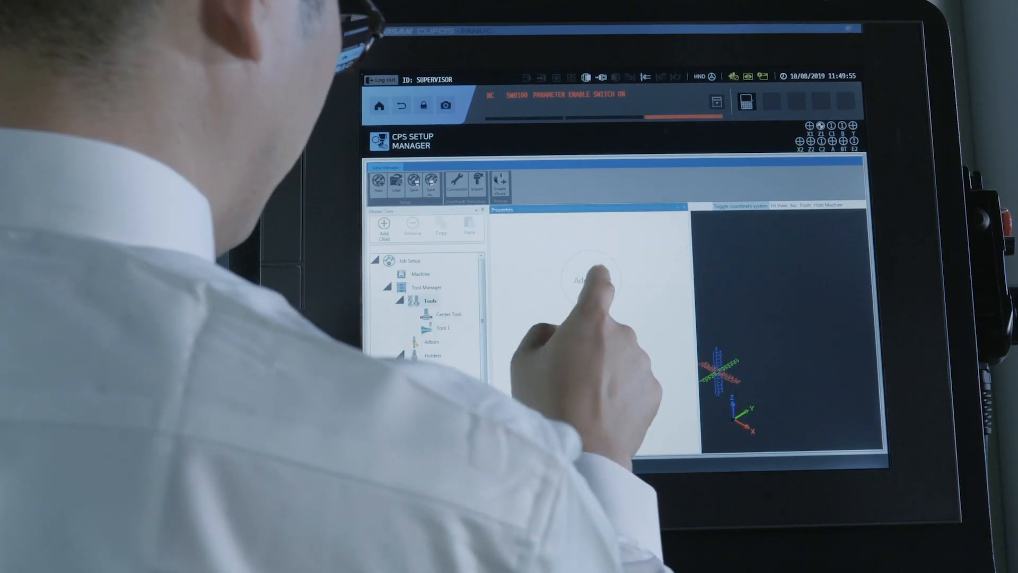
click(439, 341)
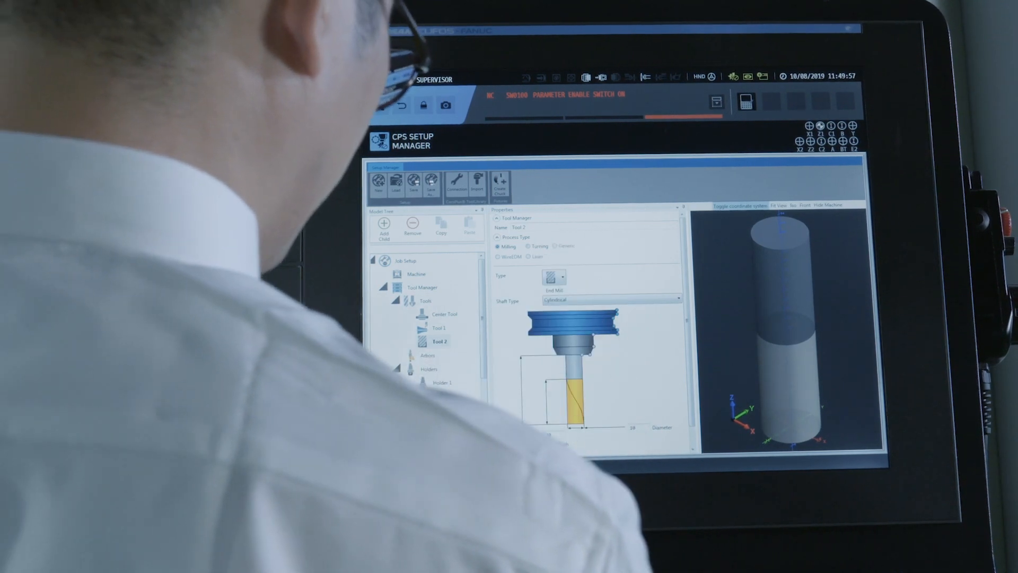